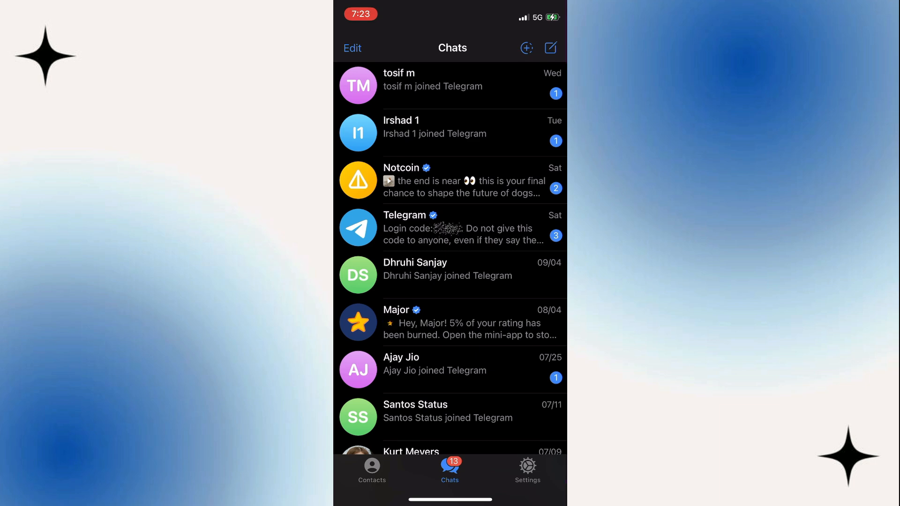
Open Settings and enter Edit mode to show name, bio, birthday and username fields
click(526, 468)
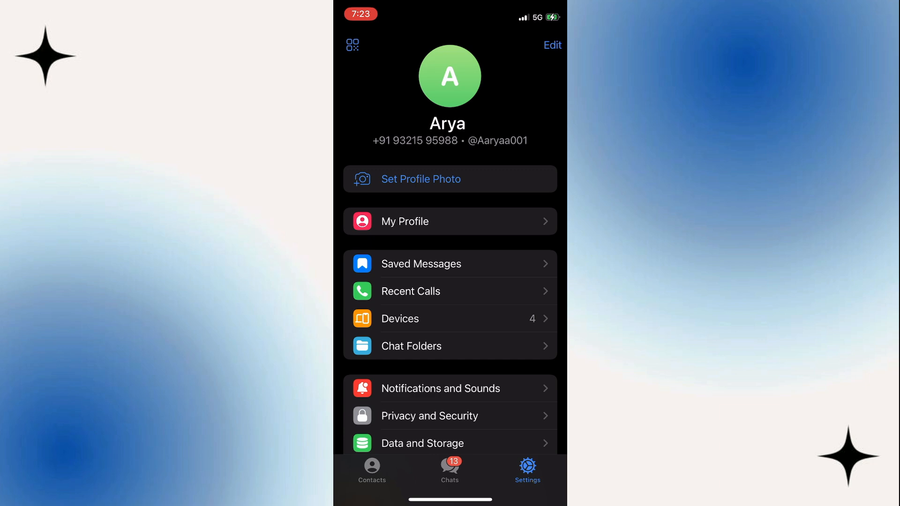
click(551, 45)
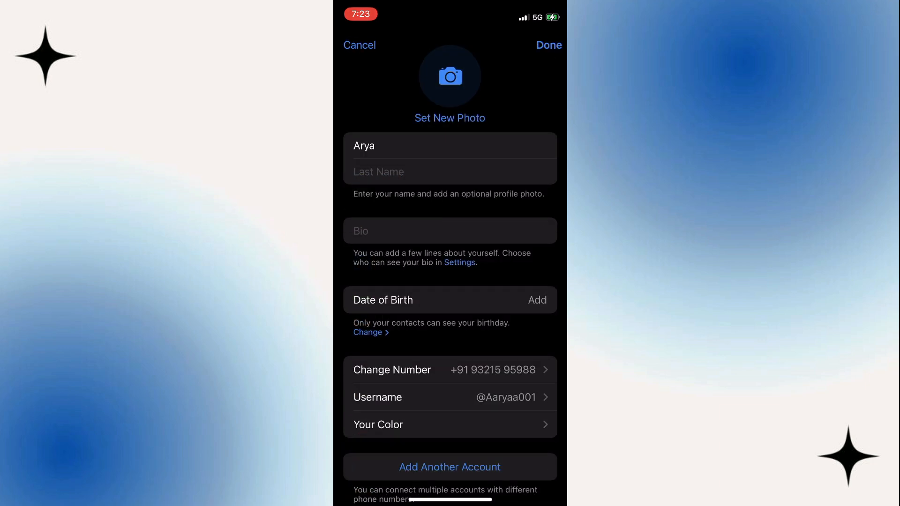